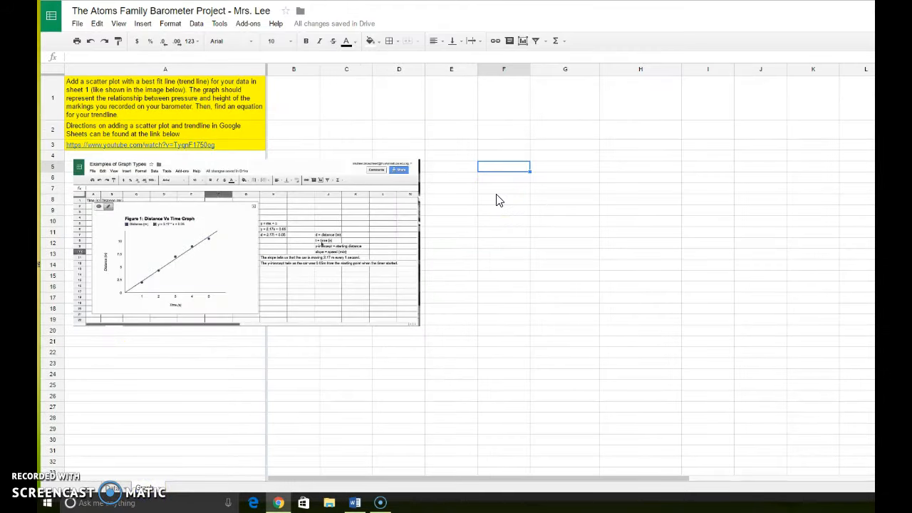
Enter the header 'Height of Needle (in)' in F5 and fit column F to it.
{"action": "type", "text": "Height of Needle"}
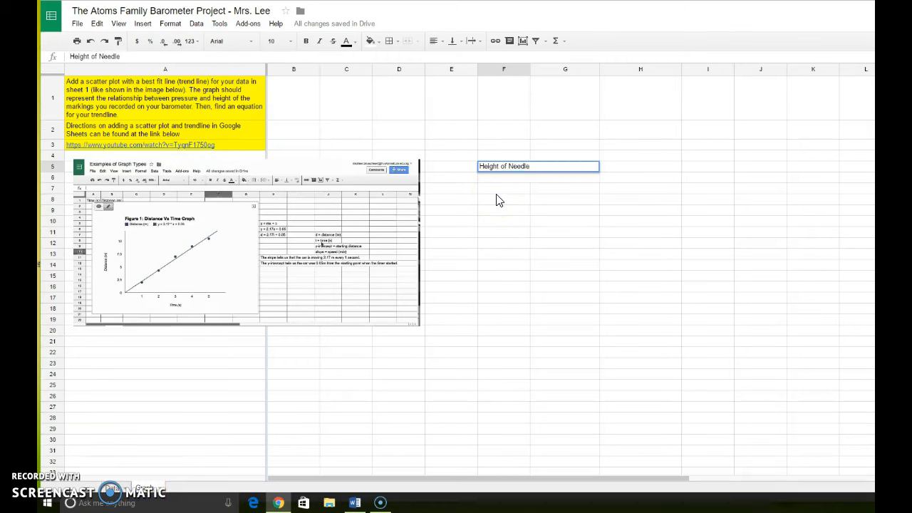
{"action": "type", "text": "(in)"}
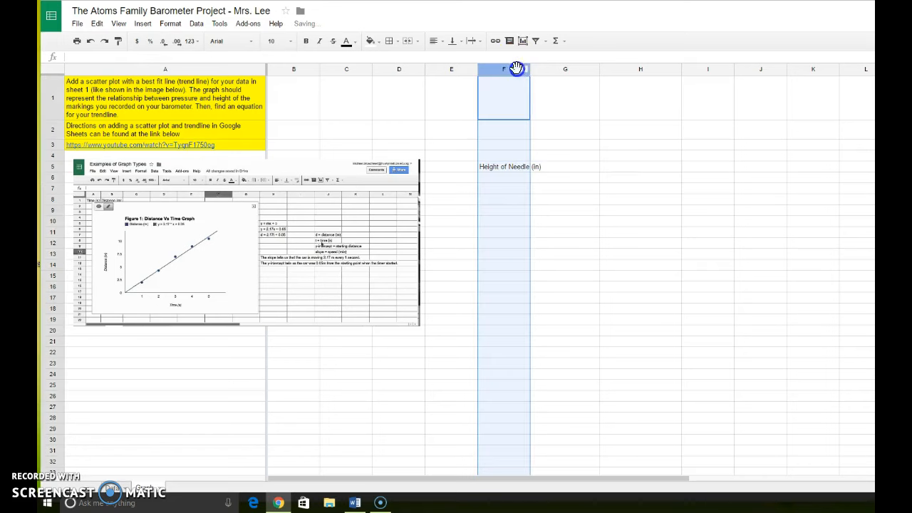
{"action": "right_click", "coordinate": [503, 79]}
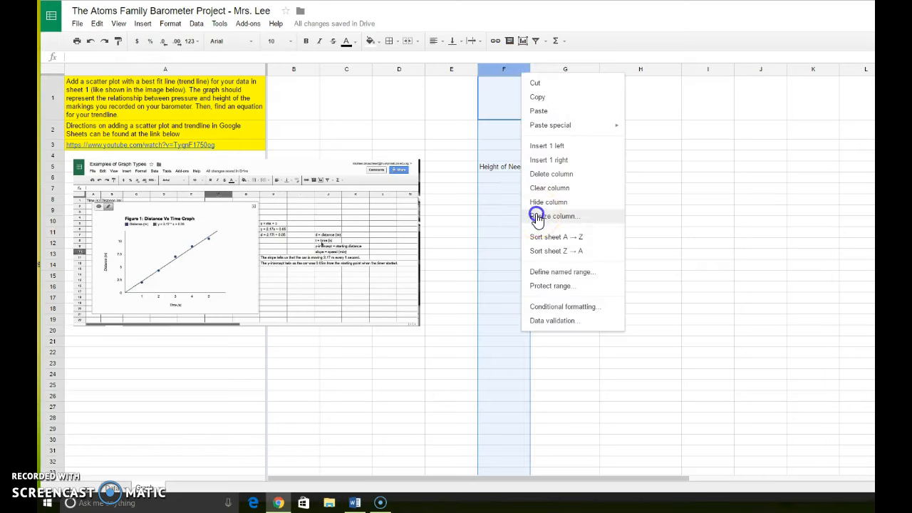
{"action": "left_click", "coordinate": [557, 216]}
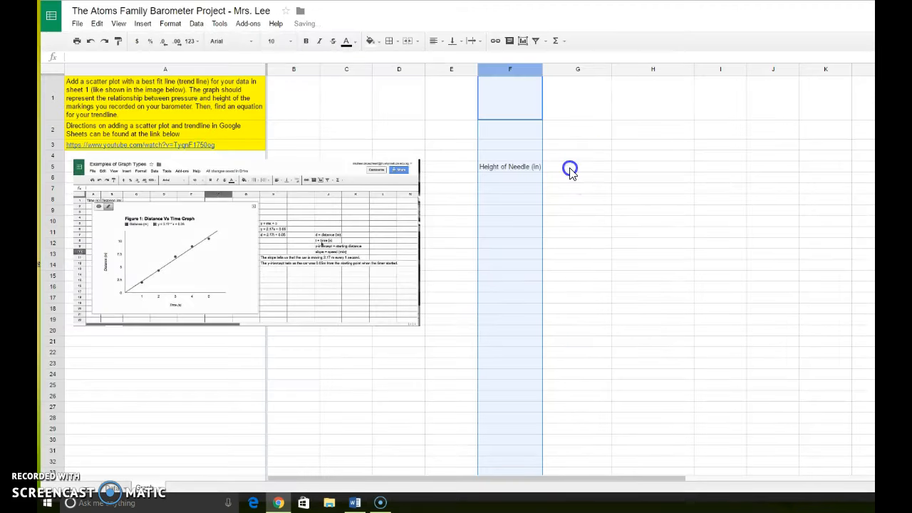
Enter 'Pressure Reading (inHg)' in G5 and resize column G to fit data.
{"action": "left_click", "coordinate": [577, 166]}
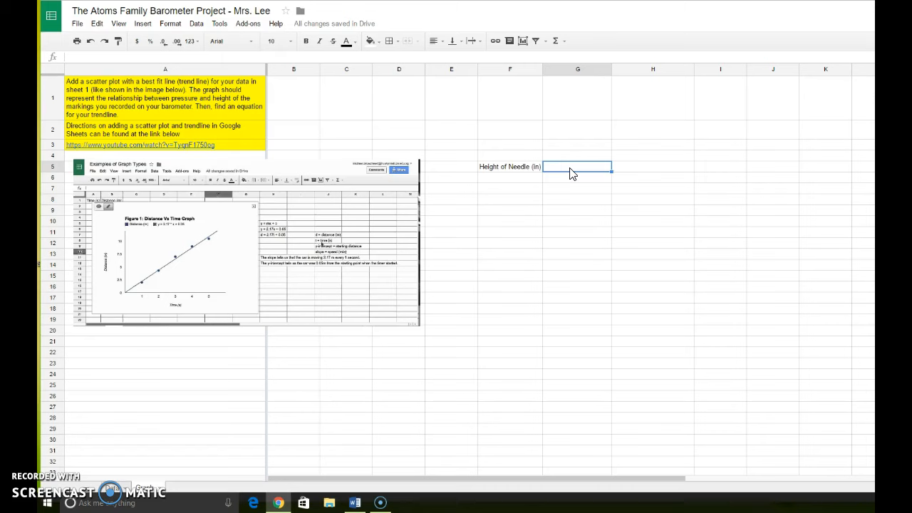
{"action": "type", "text": "Pressure"}
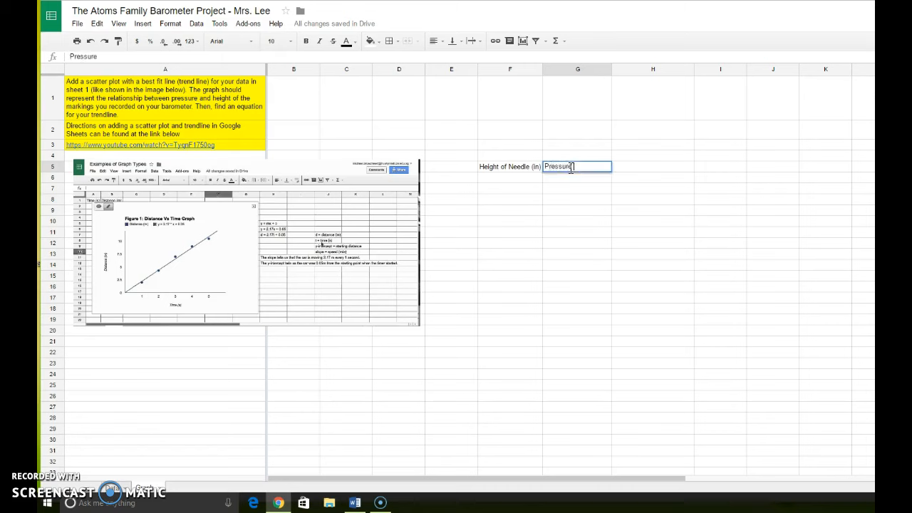
{"action": "type", "text": "Reading"}
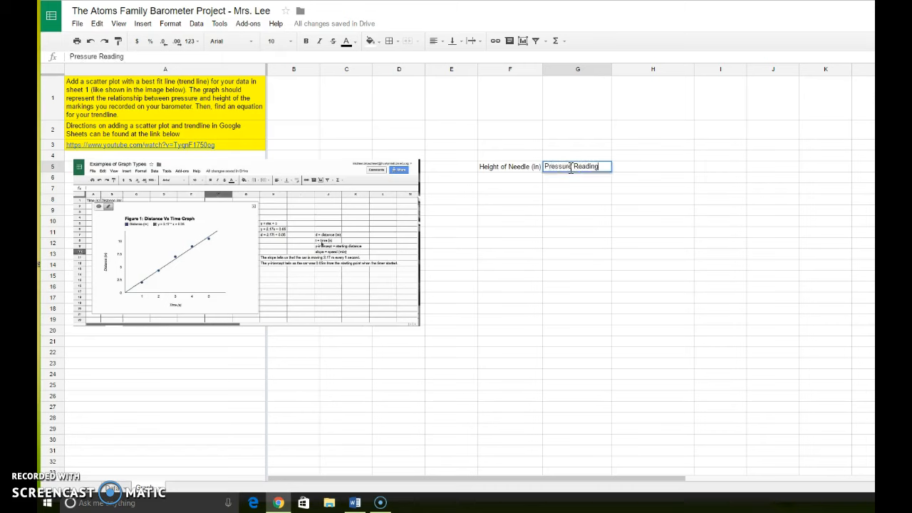
{"action": "type", "text": "(inH"}
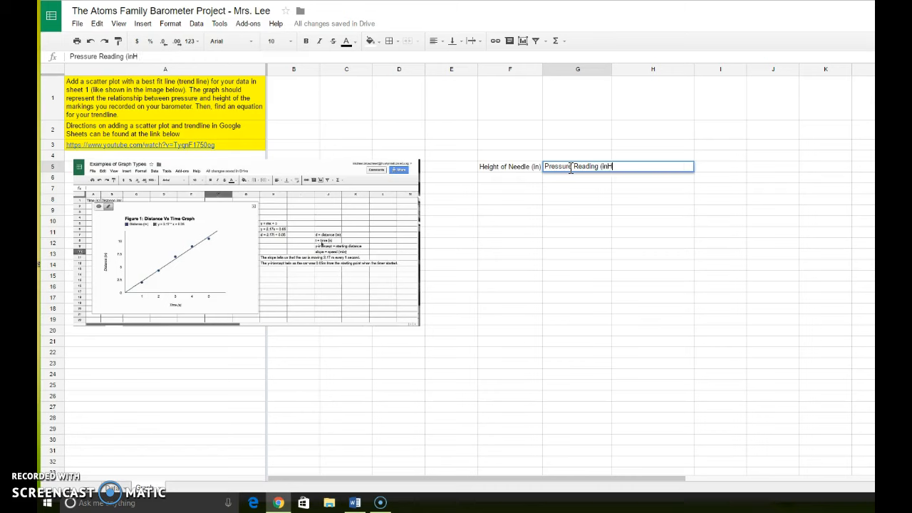
{"action": "type", "text": "g)"}
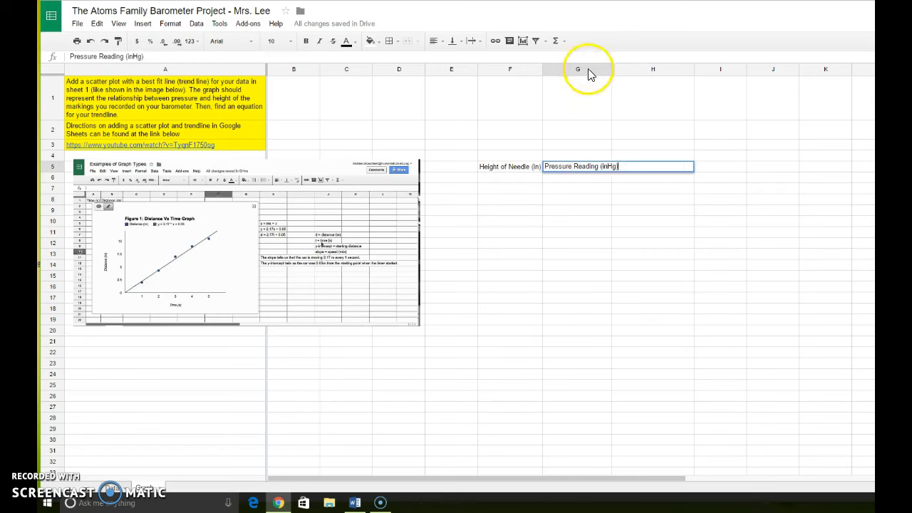
{"action": "right_click", "coordinate": [578, 69]}
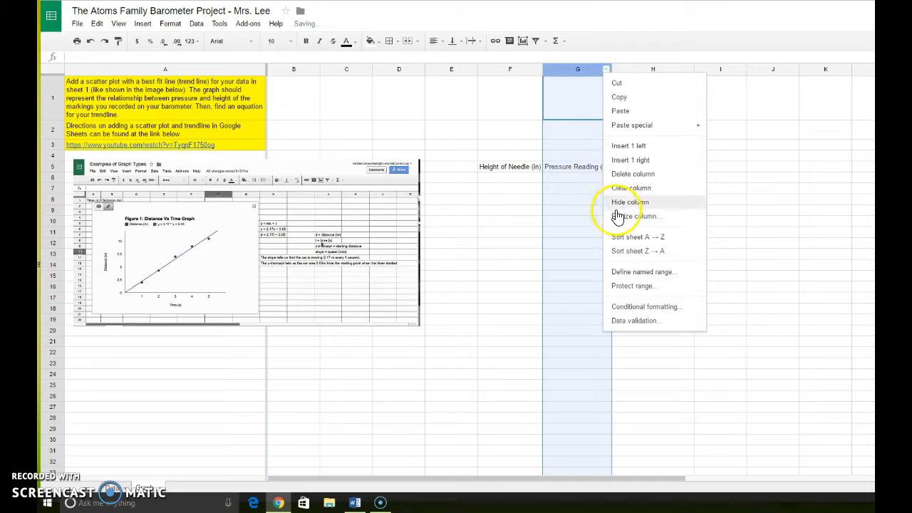
{"action": "left_click", "coordinate": [635, 216]}
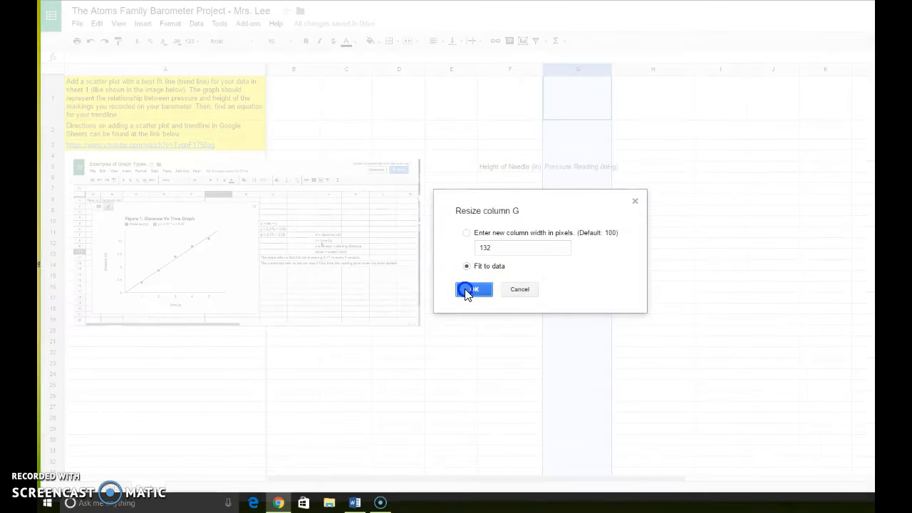
{"action": "left_click", "coordinate": [474, 289]}
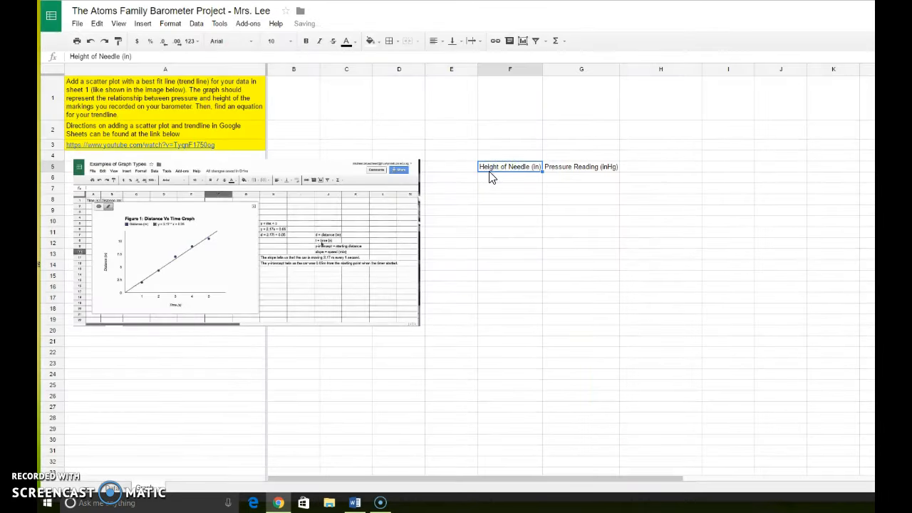
Attempt a paste into F6, then copy the pressure readings from the measurement table.
{"action": "left_click", "coordinate": [509, 177]}
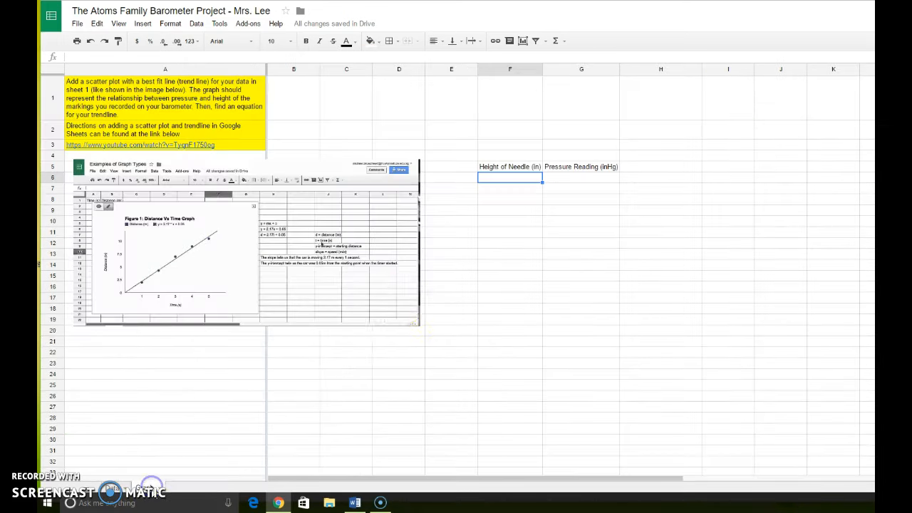
{"action": "right_click", "coordinate": [510, 177]}
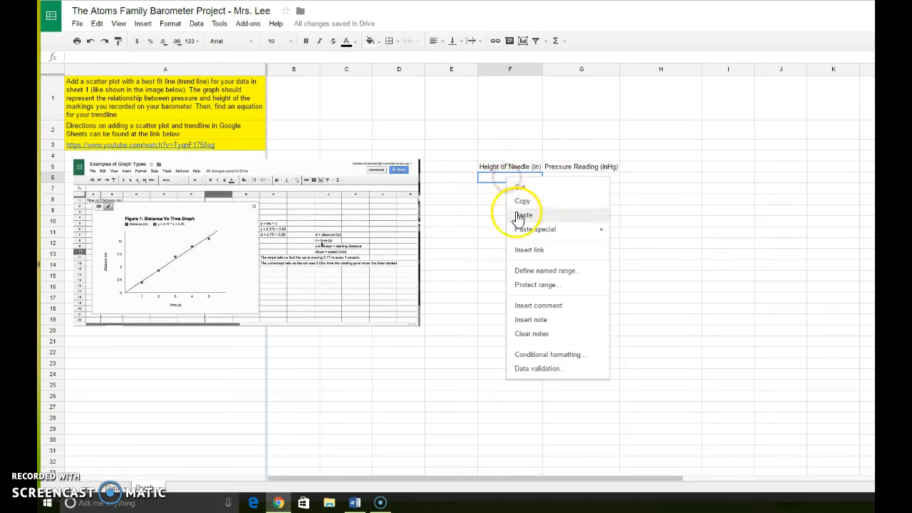
{"action": "left_click", "coordinate": [524, 215]}
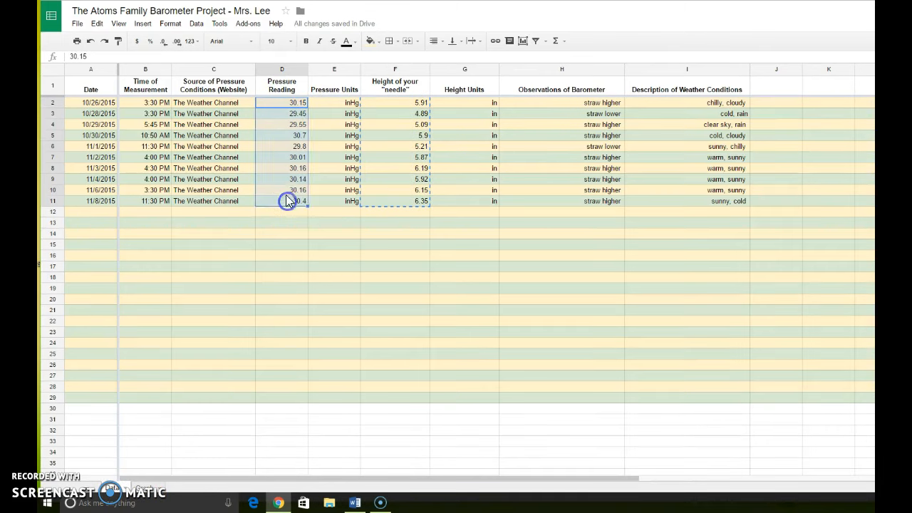
{"action": "right_click", "coordinate": [287, 201]}
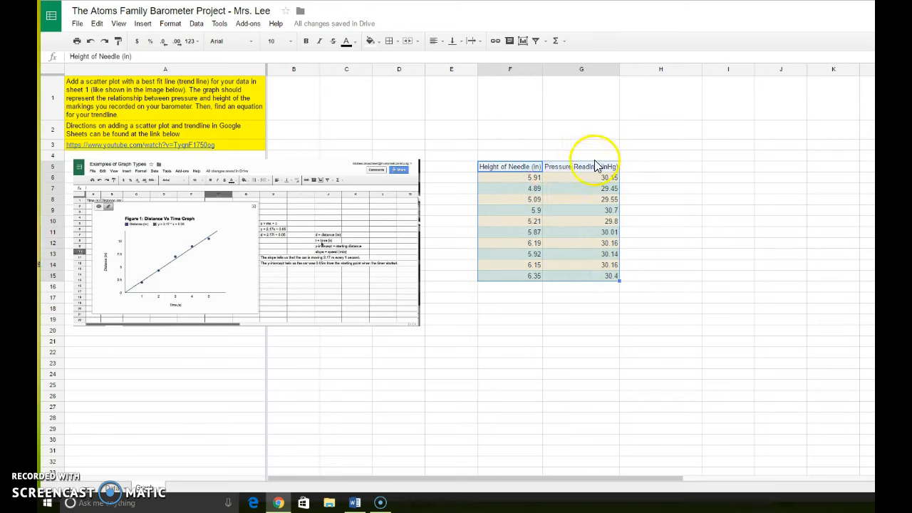
{"action": "mouse_move", "coordinate": [534, 262]}
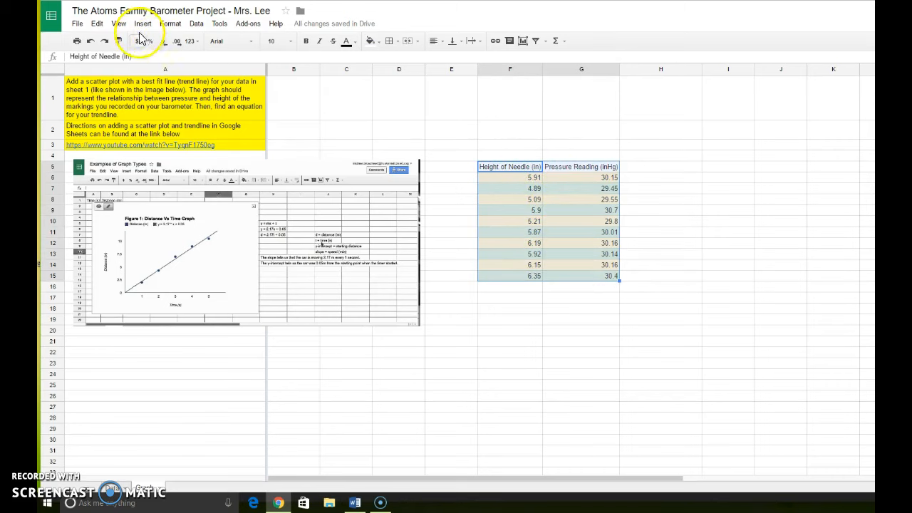
Insert a chart from F5:G15 using the scatter plot recommendation.
{"action": "left_click", "coordinate": [142, 23]}
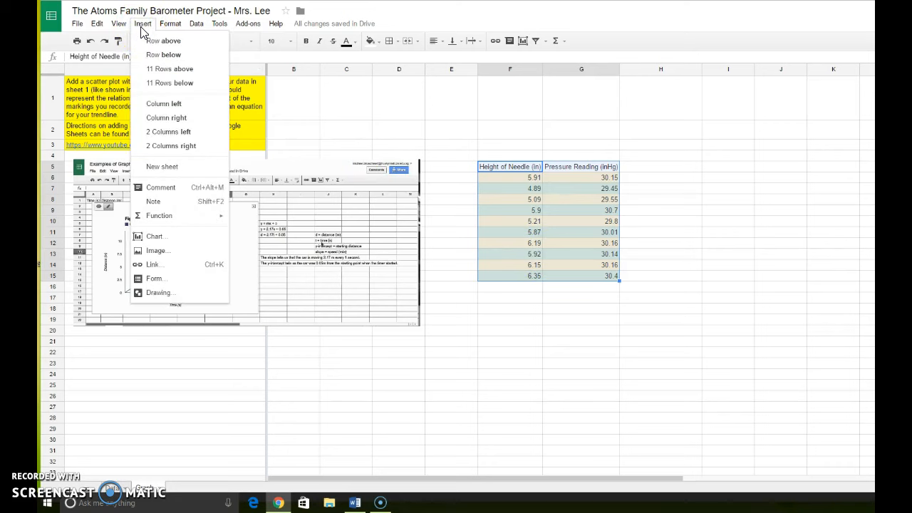
{"action": "mouse_move", "coordinate": [153, 236]}
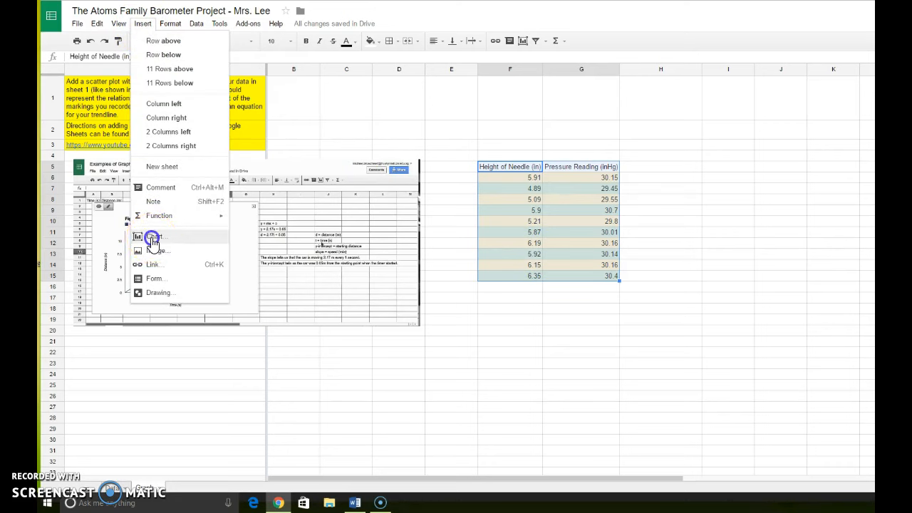
{"action": "left_click", "coordinate": [156, 236]}
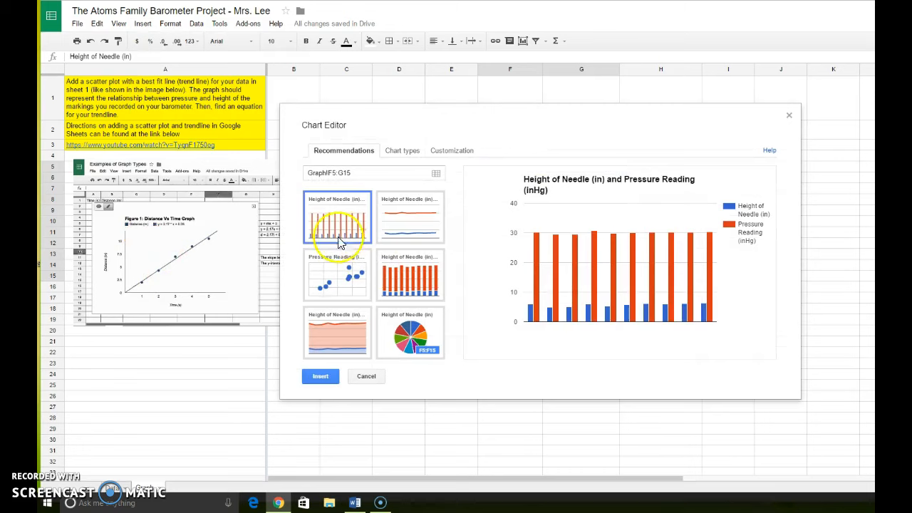
{"action": "left_click", "coordinate": [337, 275]}
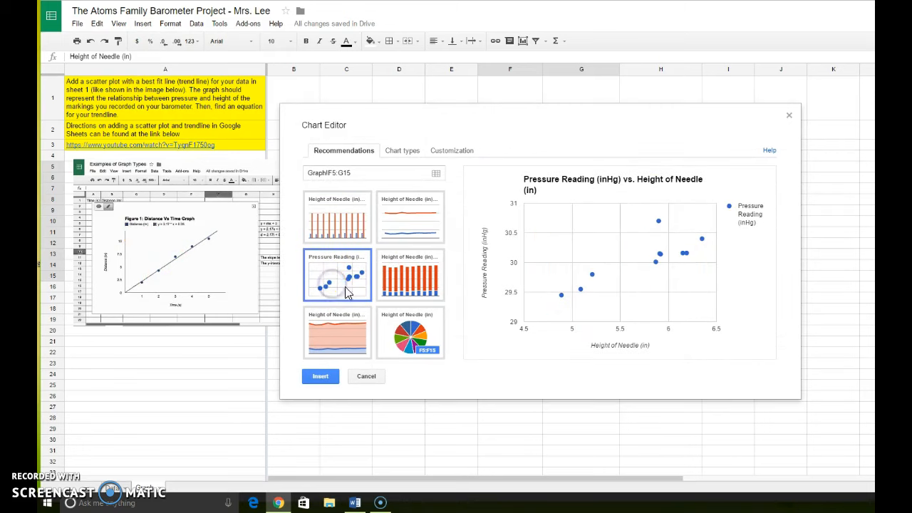
{"action": "mouse_move", "coordinate": [314, 396]}
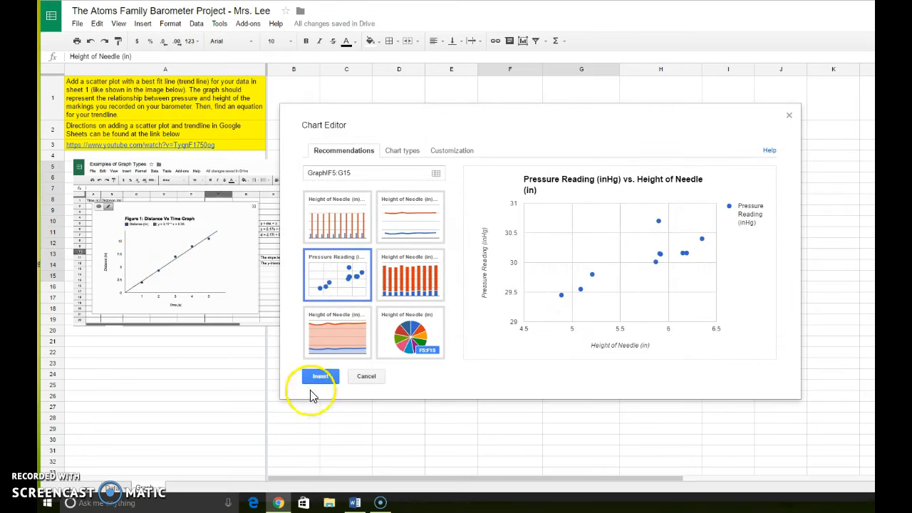
{"action": "left_click", "coordinate": [319, 376]}
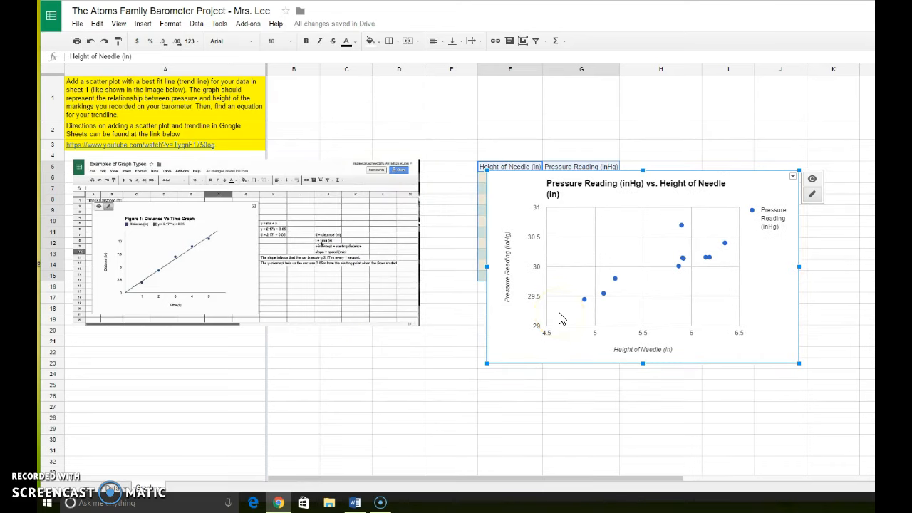
{"action": "mouse_move", "coordinate": [519, 205]}
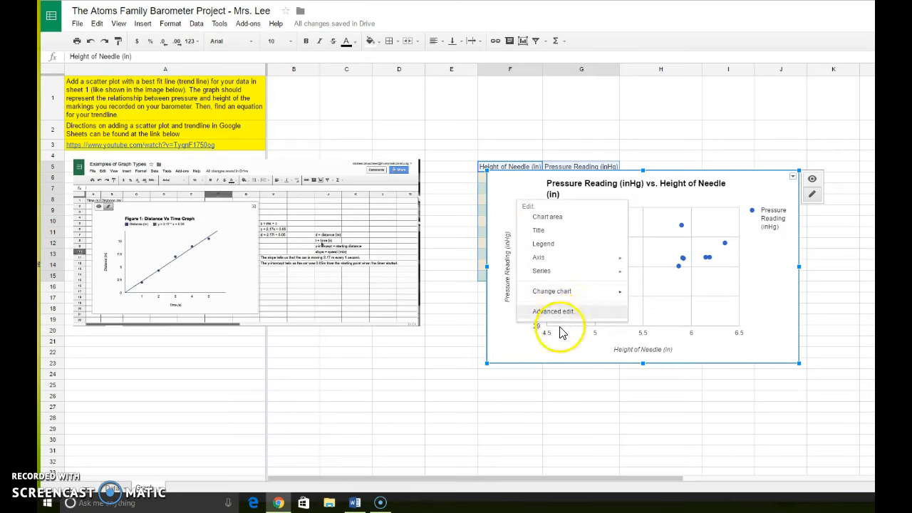
In Advanced edit, title the chart 'Pressure vs. Barometer Needle Height'.
{"action": "left_click", "coordinate": [553, 311]}
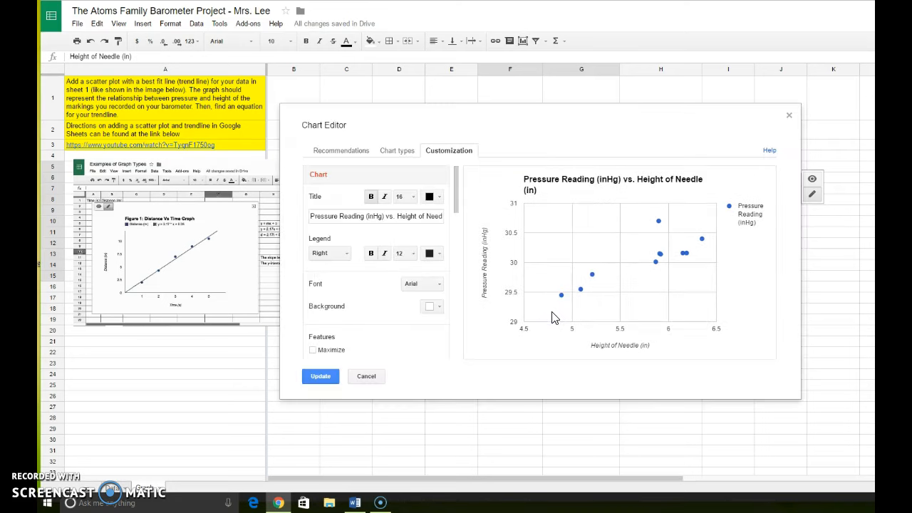
{"action": "mouse_move", "coordinate": [524, 226]}
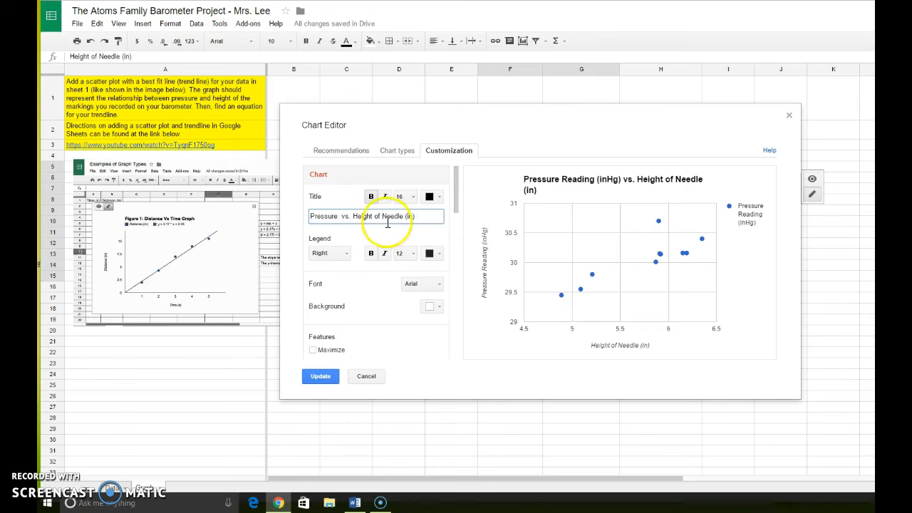
{"action": "mouse_move", "coordinate": [352, 216]}
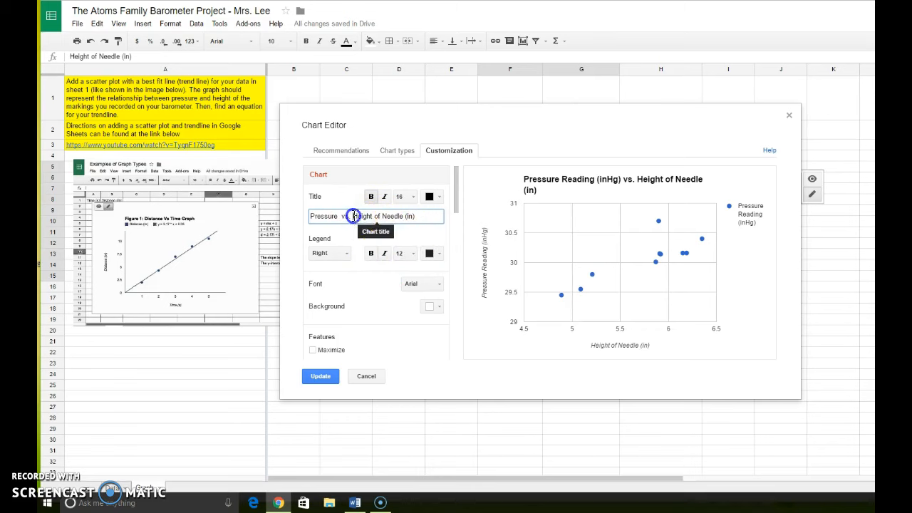
{"action": "type", "text": "Pressure  vs. Barometer"}
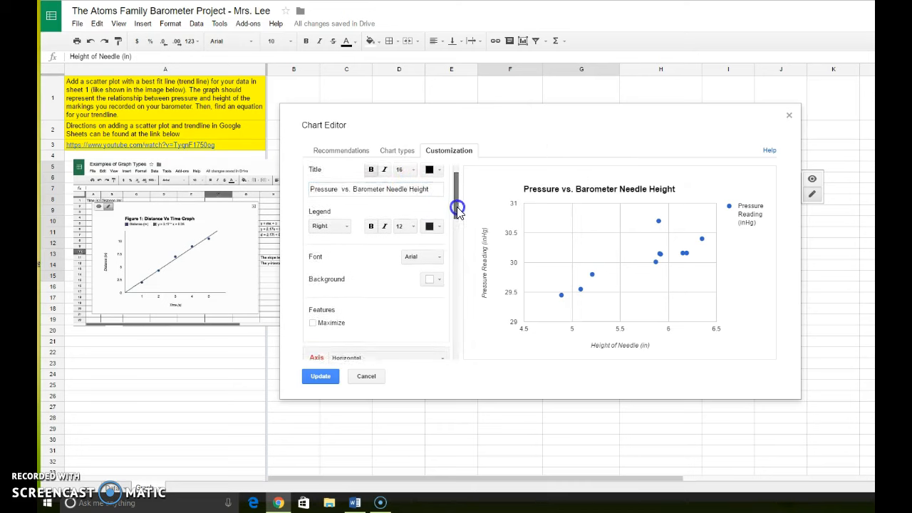
Set the horizontal axis minimum to 0 in chart customization.
{"action": "scroll", "scroll_direction": "down", "scroll_amount": 3}
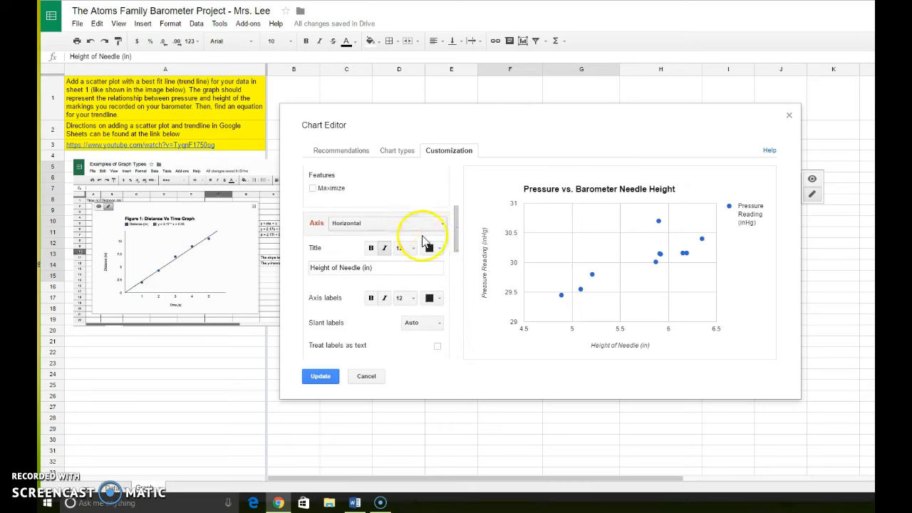
{"action": "scroll", "scroll_direction": "down", "scroll_amount": 3}
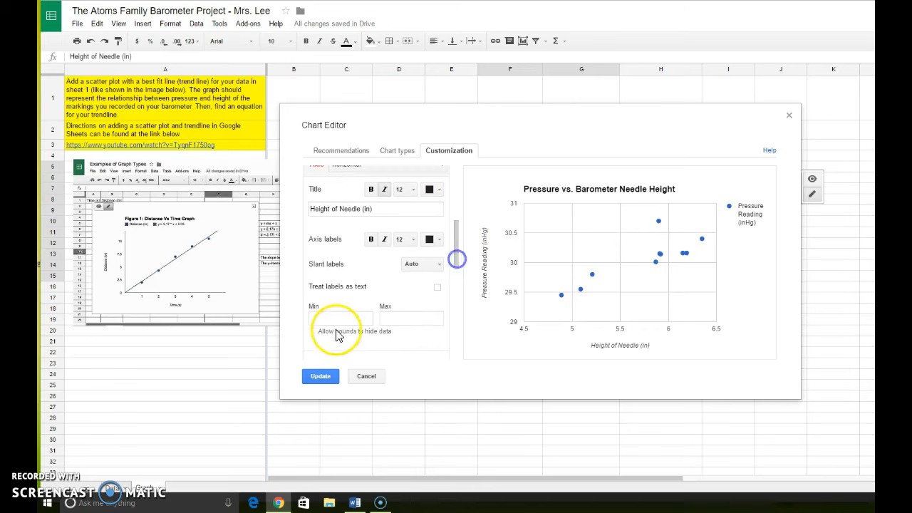
{"action": "left_click", "coordinate": [340, 318]}
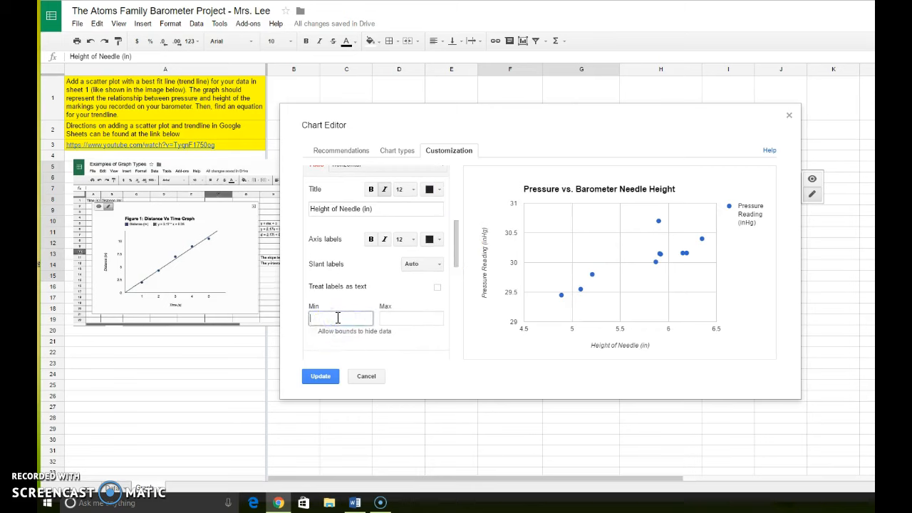
{"action": "type", "text": "0"}
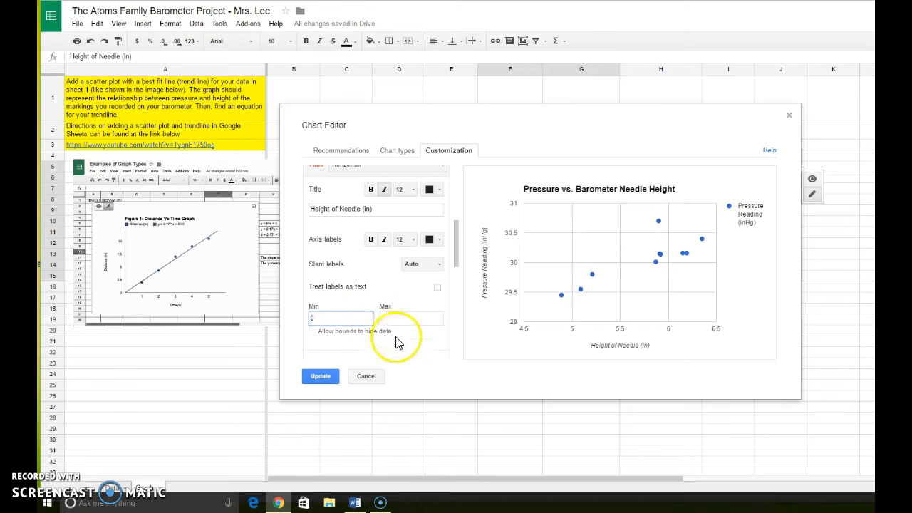
{"action": "left_click", "coordinate": [313, 330]}
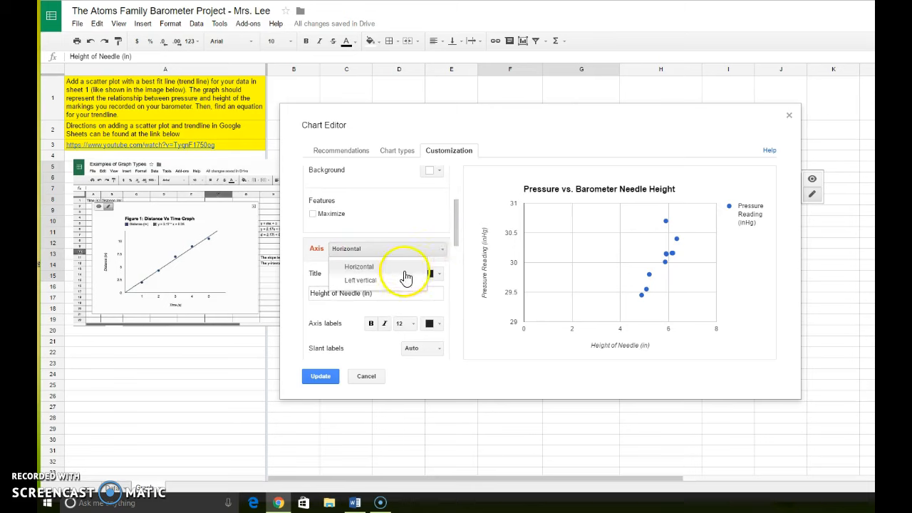
Set the left vertical axis minimum to 0.
{"action": "left_click", "coordinate": [361, 279]}
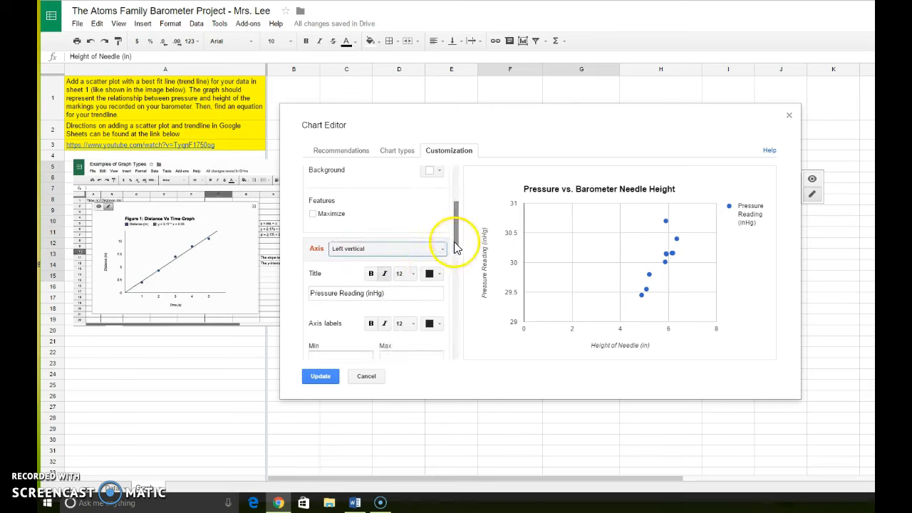
{"action": "scroll", "scroll_direction": "down", "scroll_amount": 3}
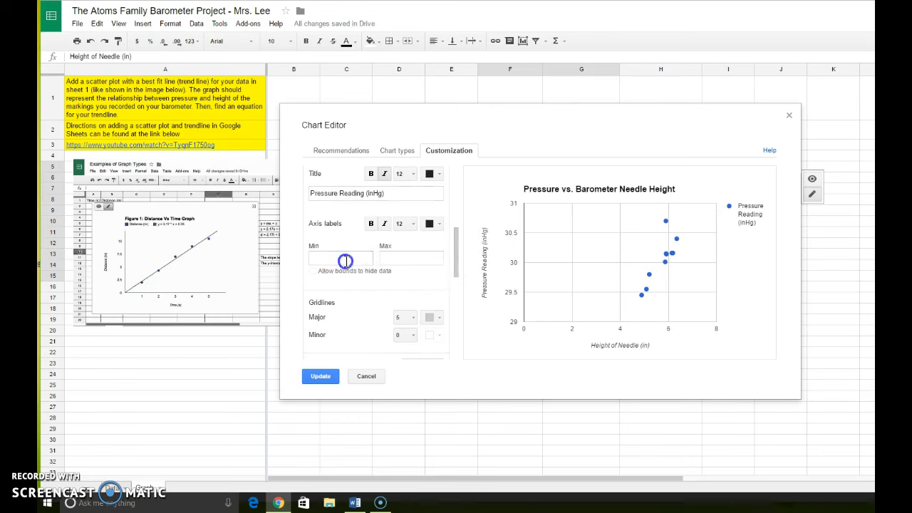
{"action": "type", "text": "0"}
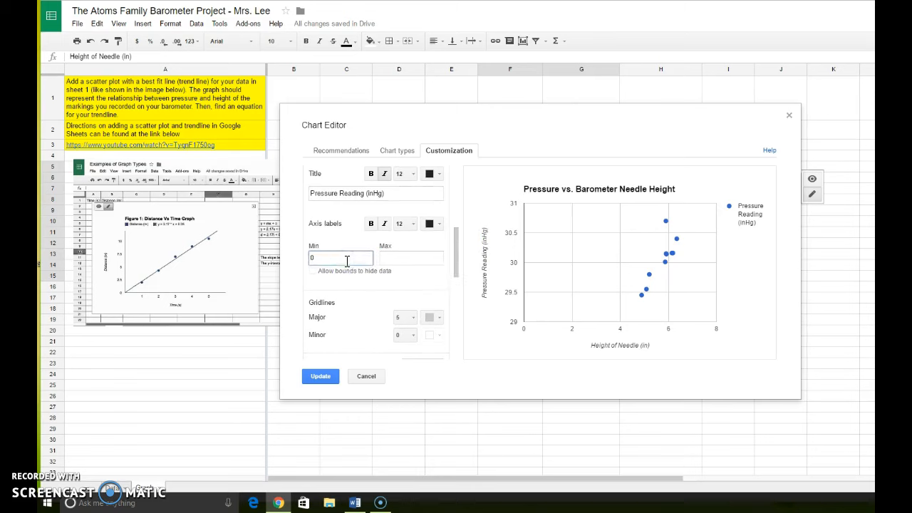
{"action": "left_click", "coordinate": [312, 270]}
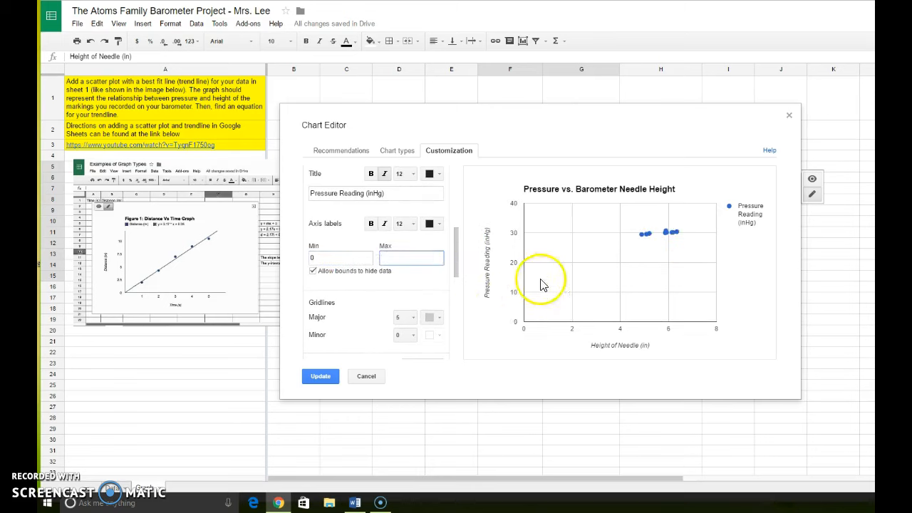
{"action": "mouse_move", "coordinate": [520, 337]}
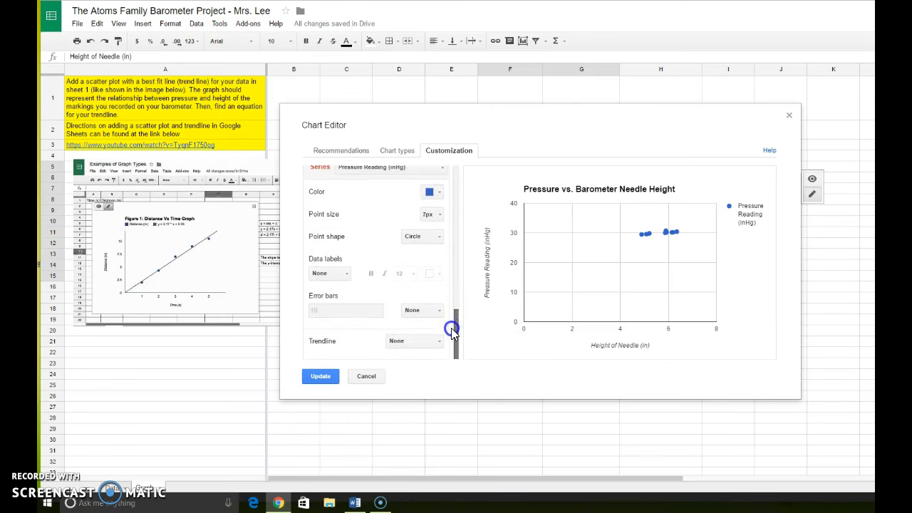
Add a Linear trendline to the series, showing y = 0.62 * x + 26.491.
{"action": "left_click", "coordinate": [414, 341]}
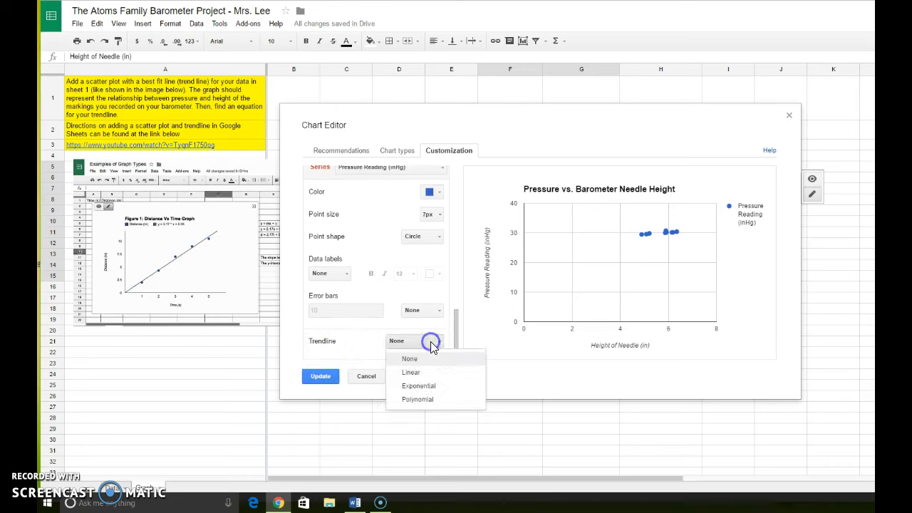
{"action": "left_click", "coordinate": [411, 372]}
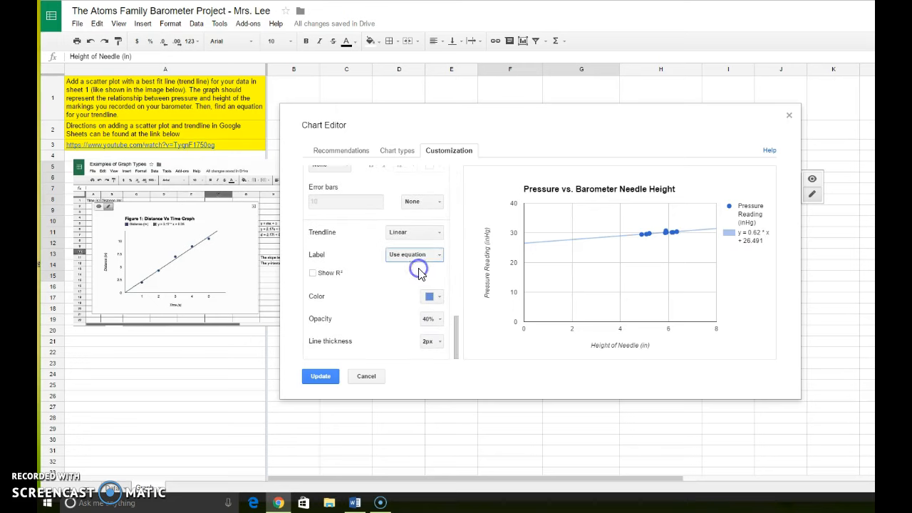
{"action": "mouse_move", "coordinate": [757, 254]}
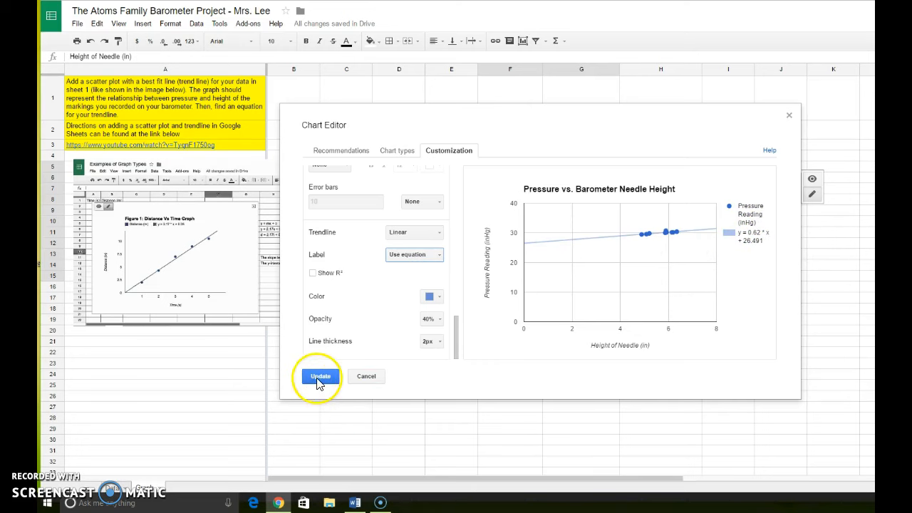
Update the chart on the sheet and set the legend position to Top.
{"action": "left_click", "coordinate": [320, 376]}
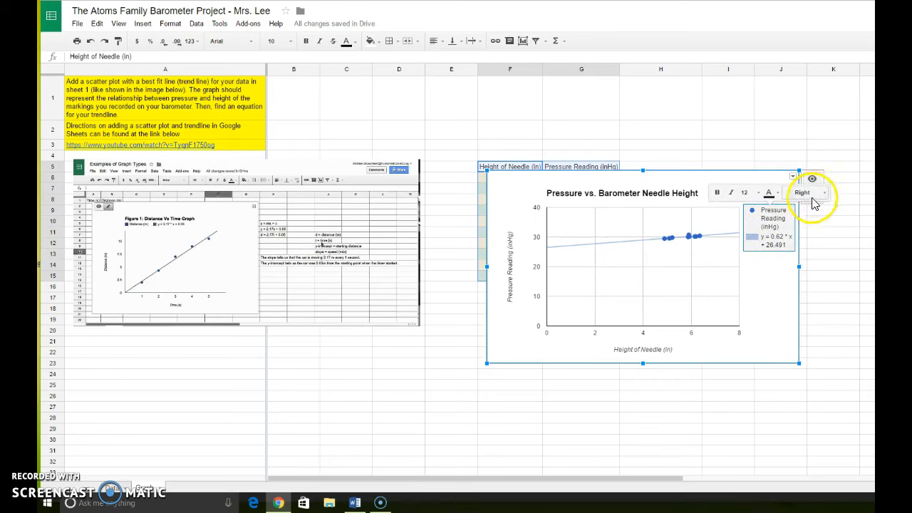
{"action": "left_click", "coordinate": [807, 192]}
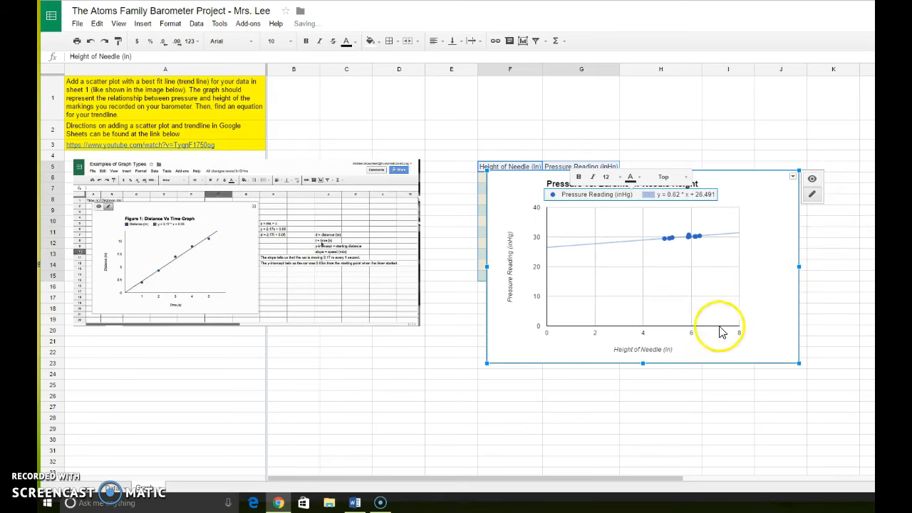
{"action": "left_click", "coordinate": [642, 350]}
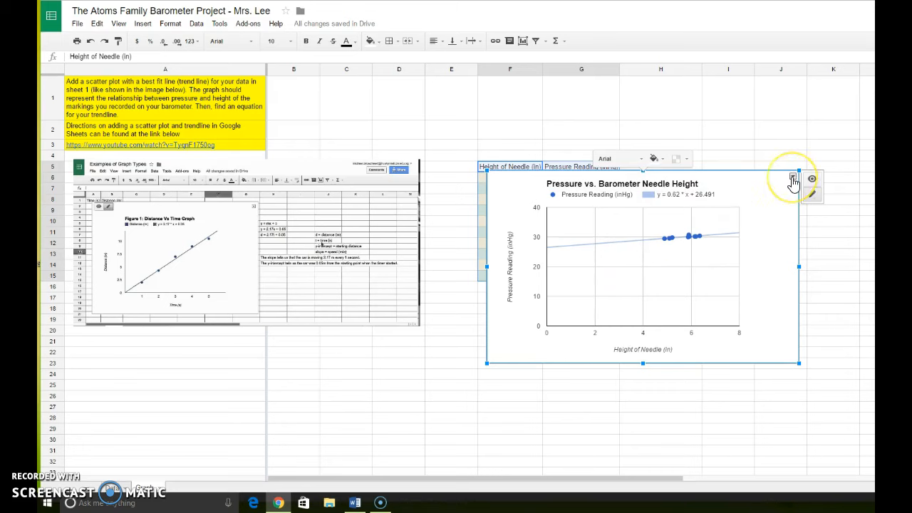
Move the chart to its own sheet and view it on the Chart2 tab.
{"action": "left_click", "coordinate": [793, 178]}
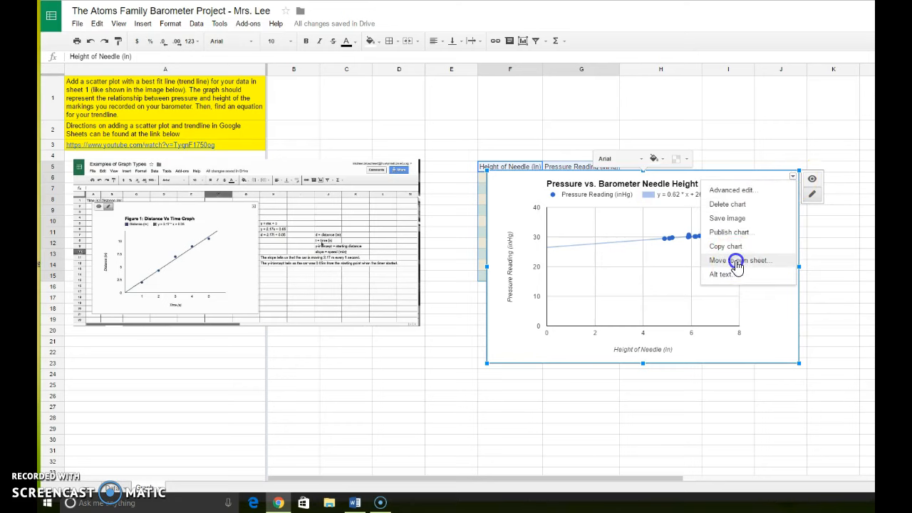
{"action": "left_click", "coordinate": [739, 260]}
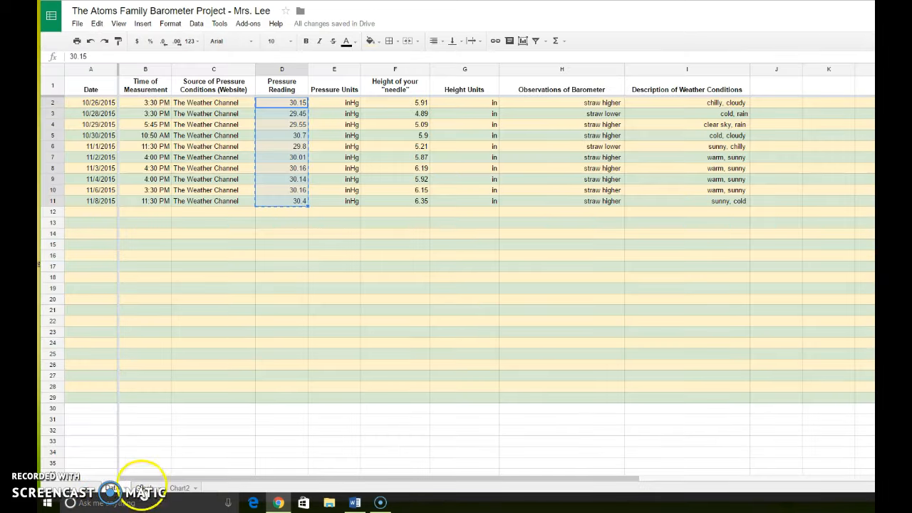
{"action": "left_click", "coordinate": [146, 487]}
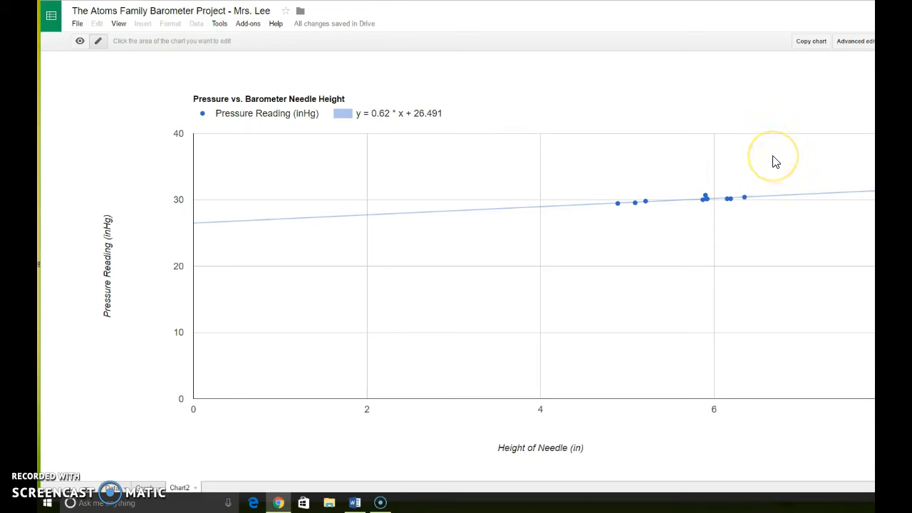
{"action": "mouse_move", "coordinate": [767, 159]}
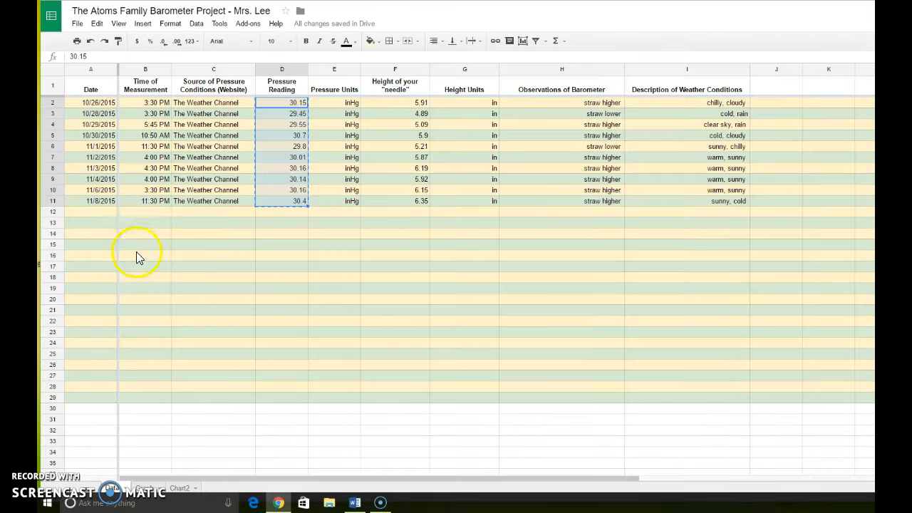
Enter x-Intercept and -26.503 in B16:C16, then begin a needle height label below.
{"action": "left_click", "coordinate": [146, 255]}
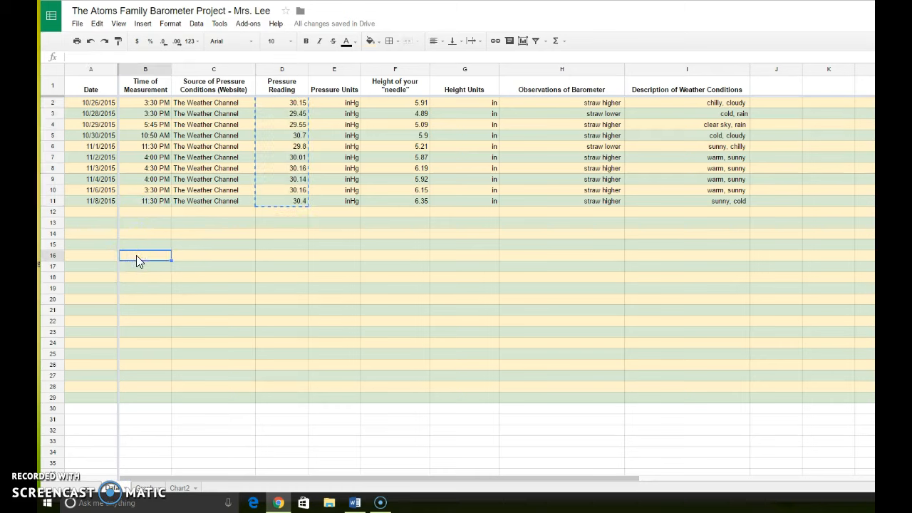
{"action": "type", "text": "x-ln"}
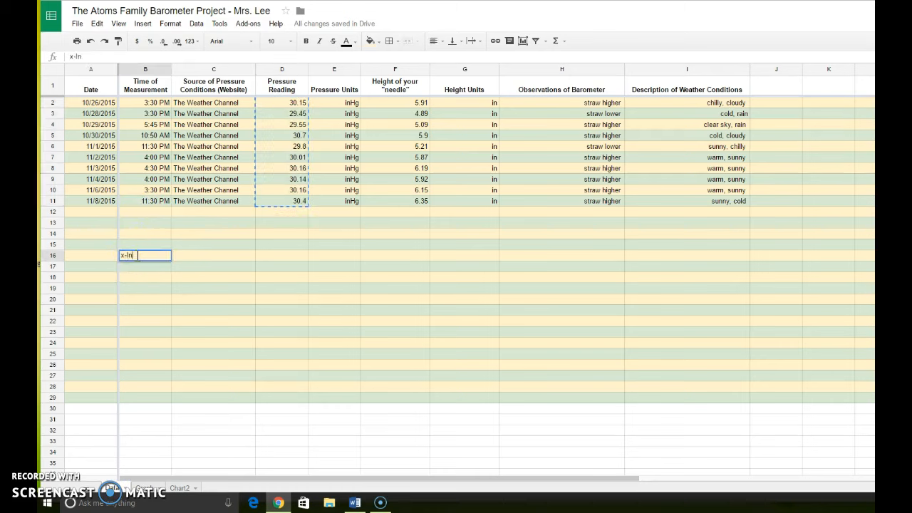
{"action": "type", "text": "tercept"}
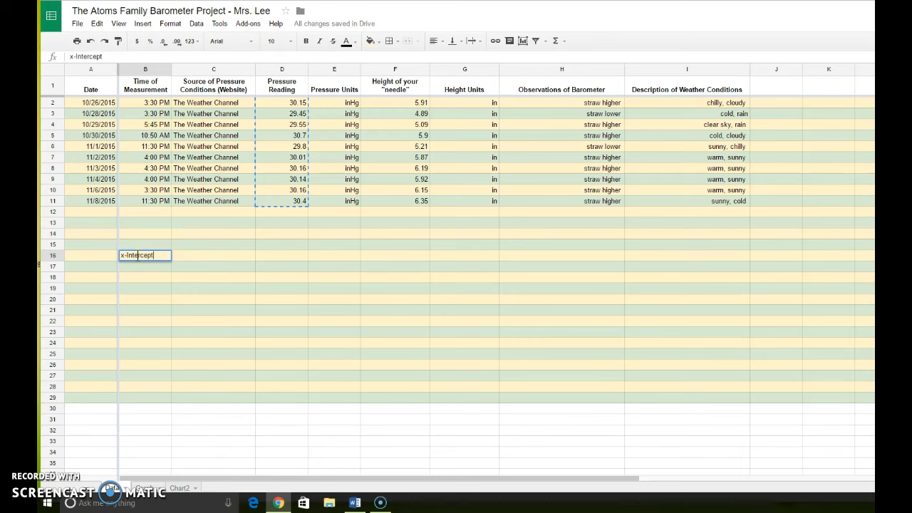
{"action": "left_click", "coordinate": [214, 255]}
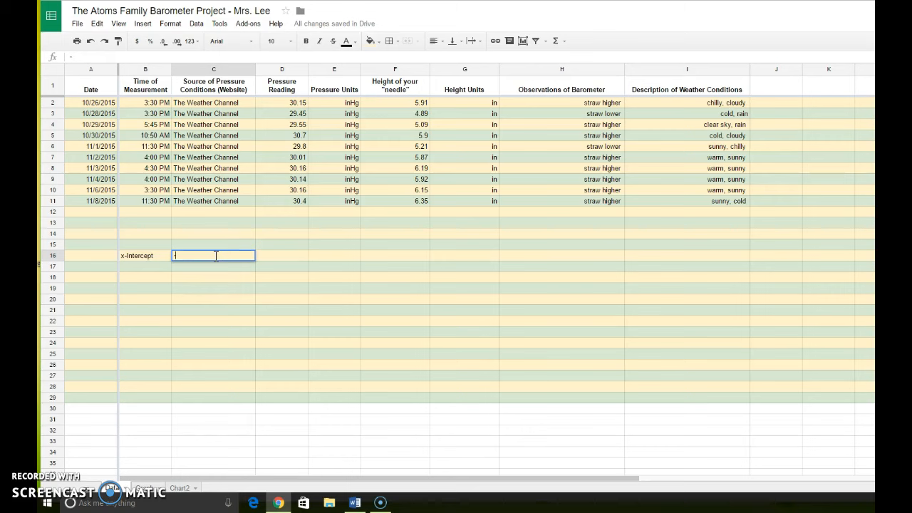
{"action": "type", "text": "-26.503"}
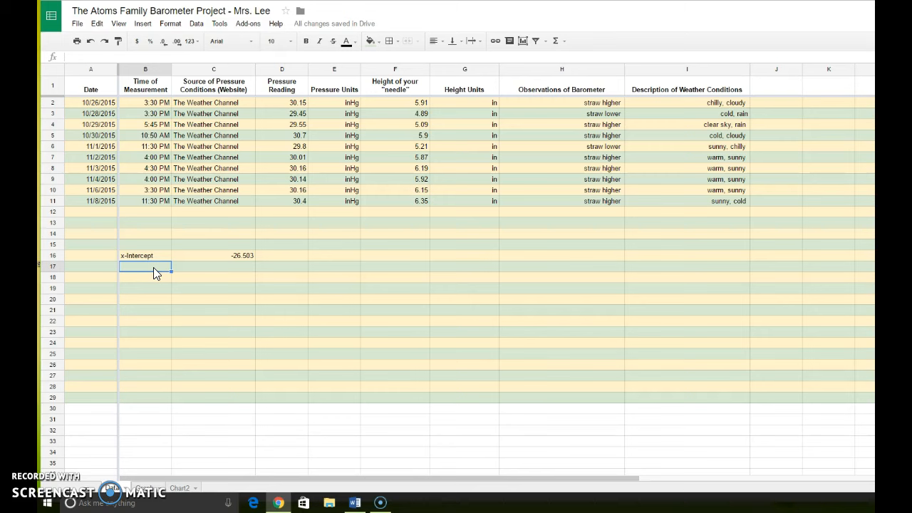
{"action": "type", "text": "Height need"}
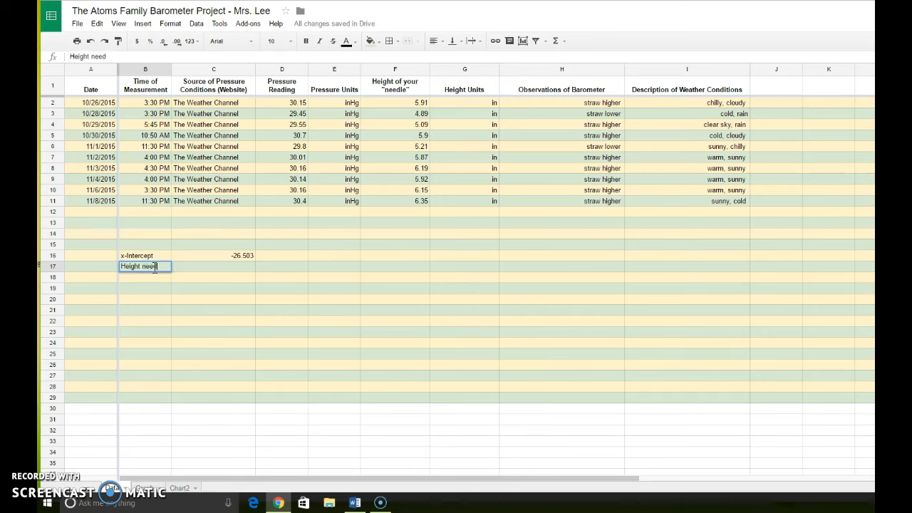
Enter the 'Needle height' label in B17 with the value 8 in beside it.
{"action": "key", "text": "Backspace"}
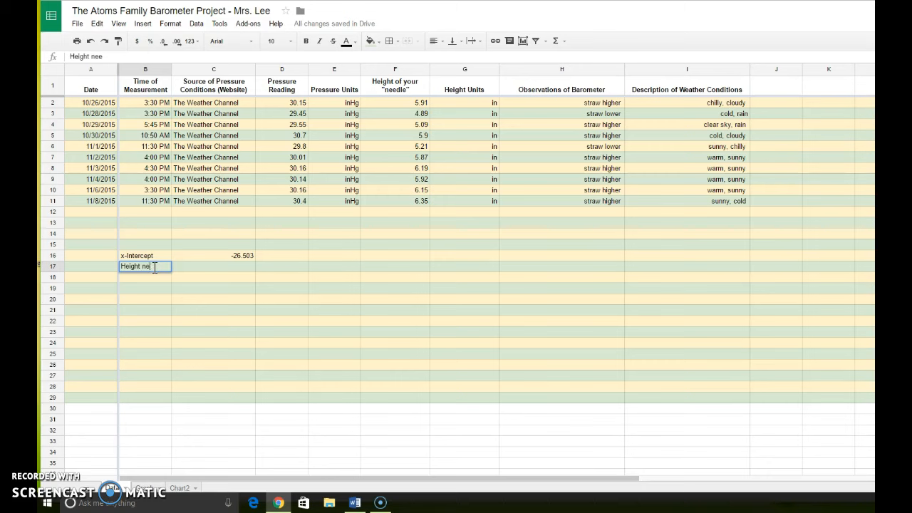
{"action": "type", "text": "Needle h"}
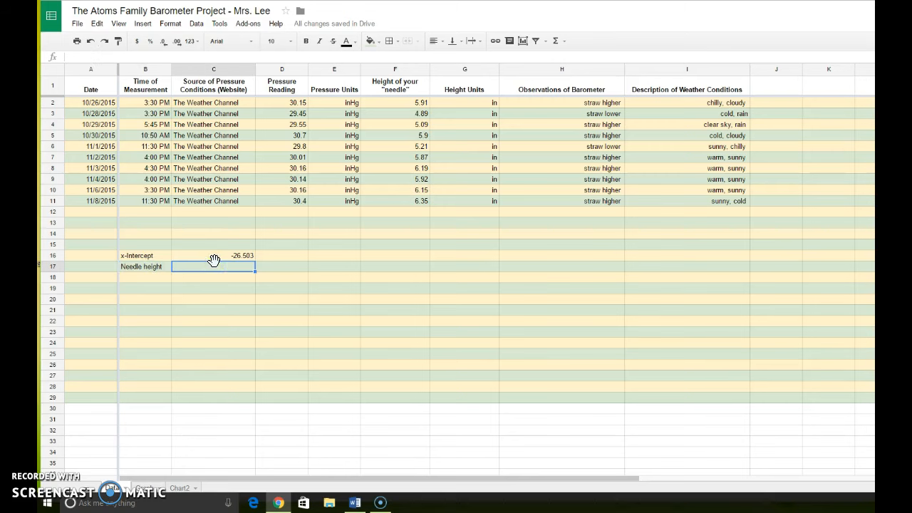
{"action": "type", "text": "1"}
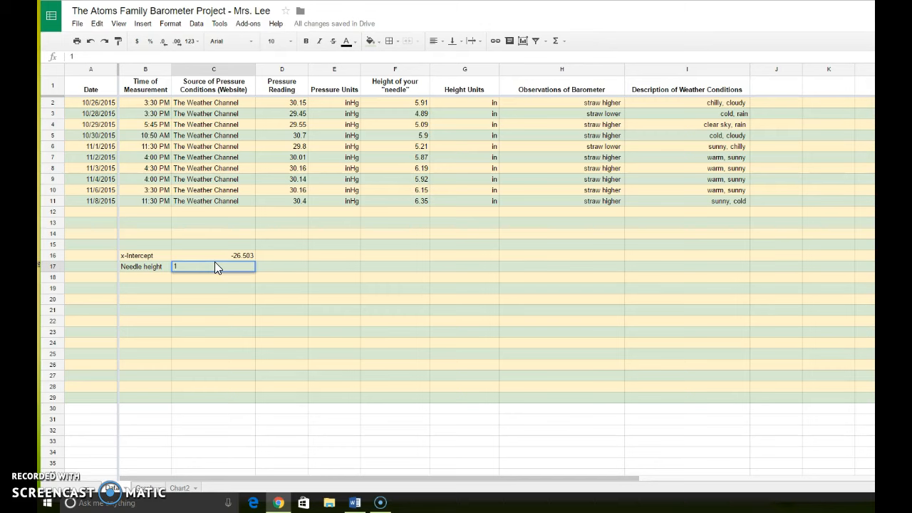
{"action": "key", "text": "Delete"}
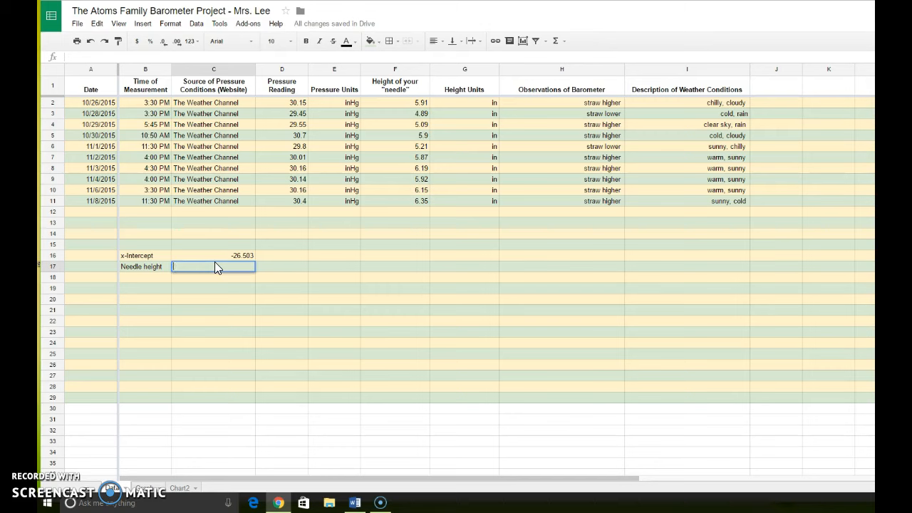
{"action": "type", "text": "8 in"}
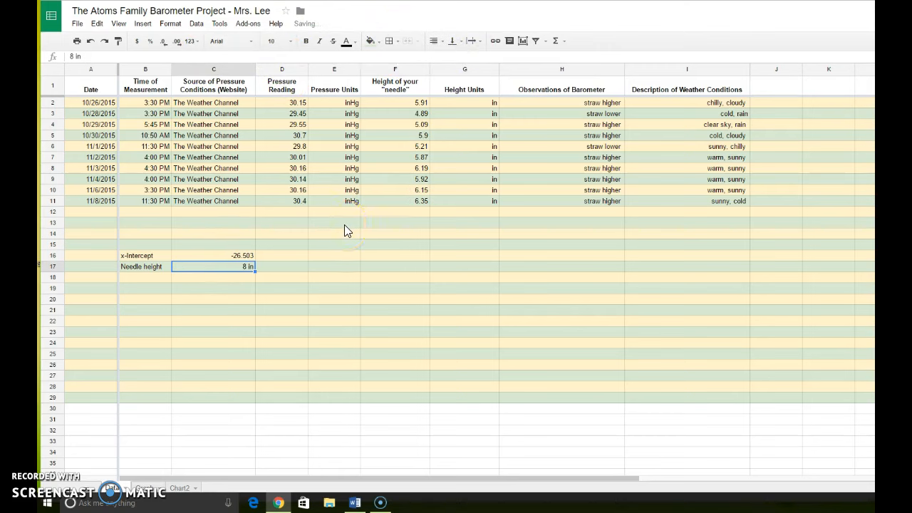
{"action": "mouse_move", "coordinate": [349, 228]}
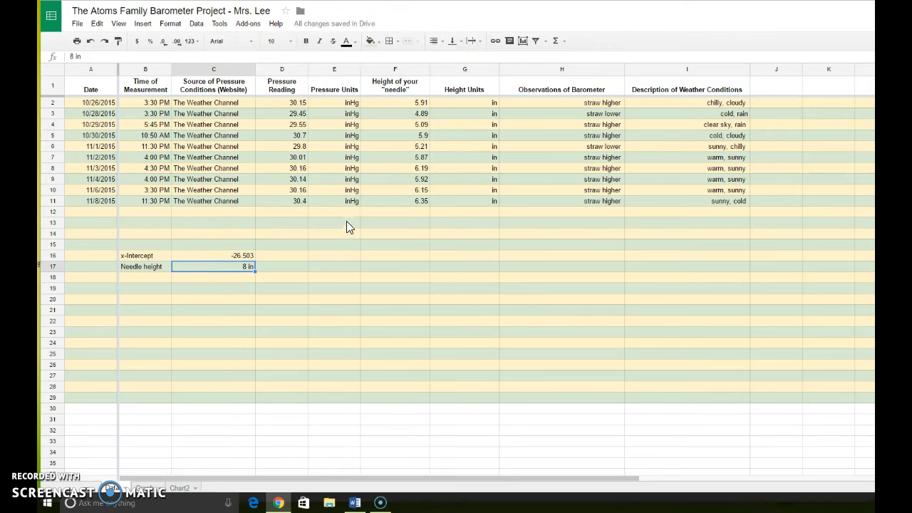